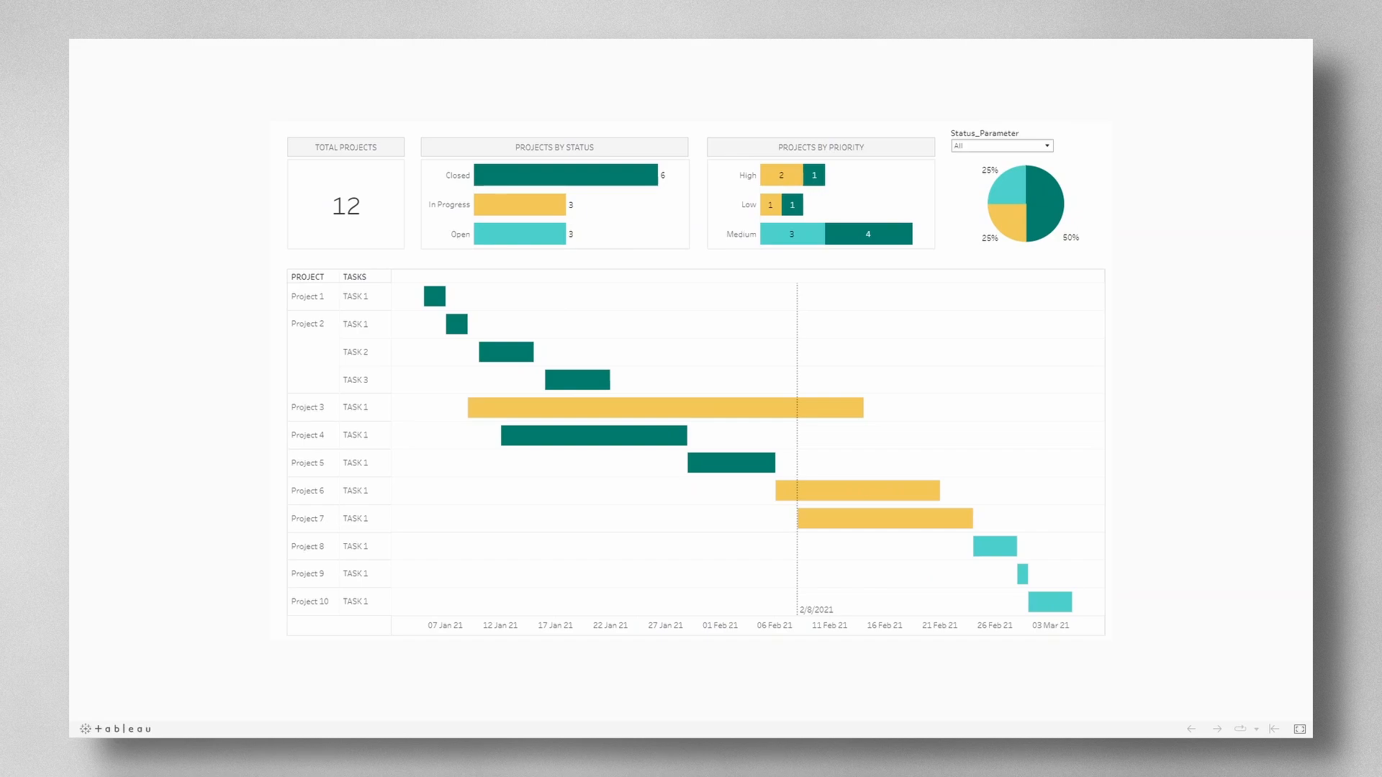
{"action": "mouse_move", "coordinate": [1198, 272]}
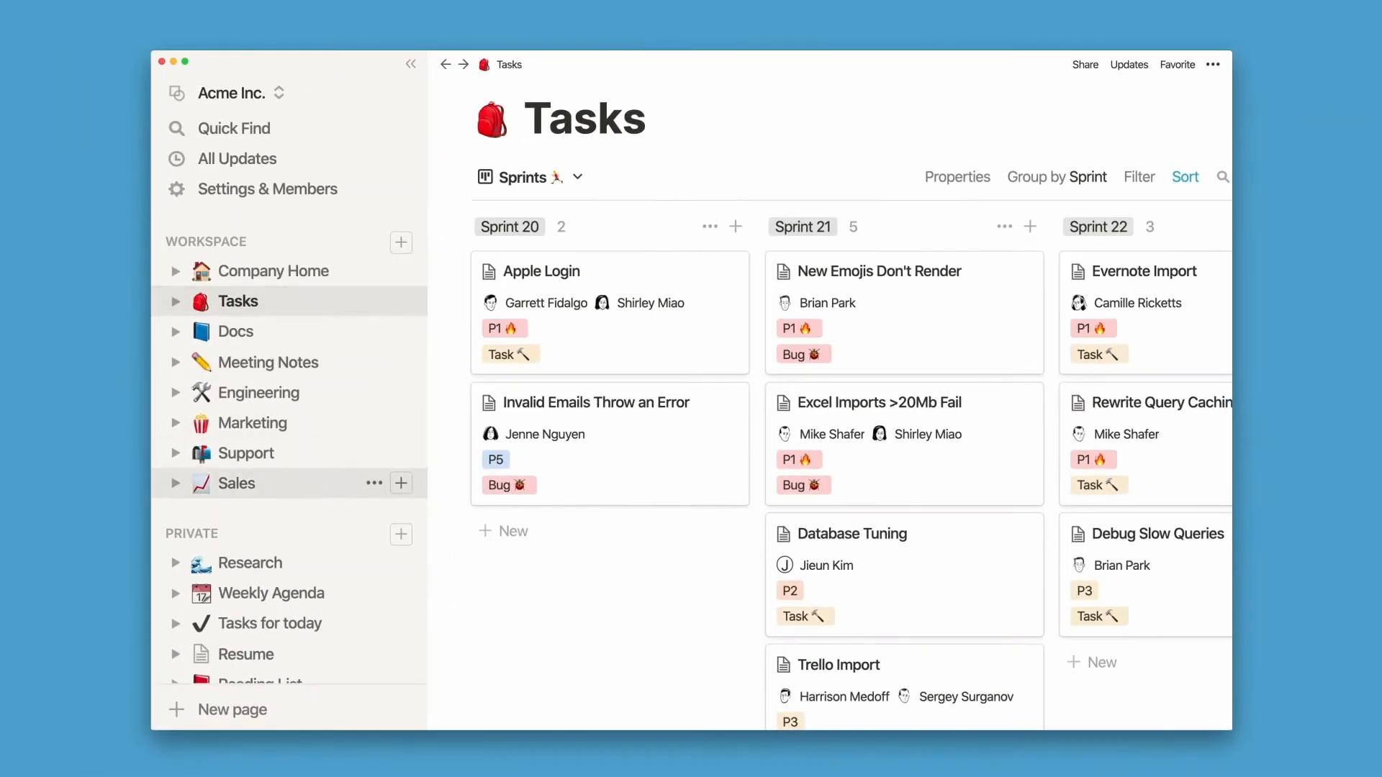
- Show the Tasks board with cards grouped into Sprint 20, 21 and 22
{"action": "left_click", "coordinate": [235, 482]}
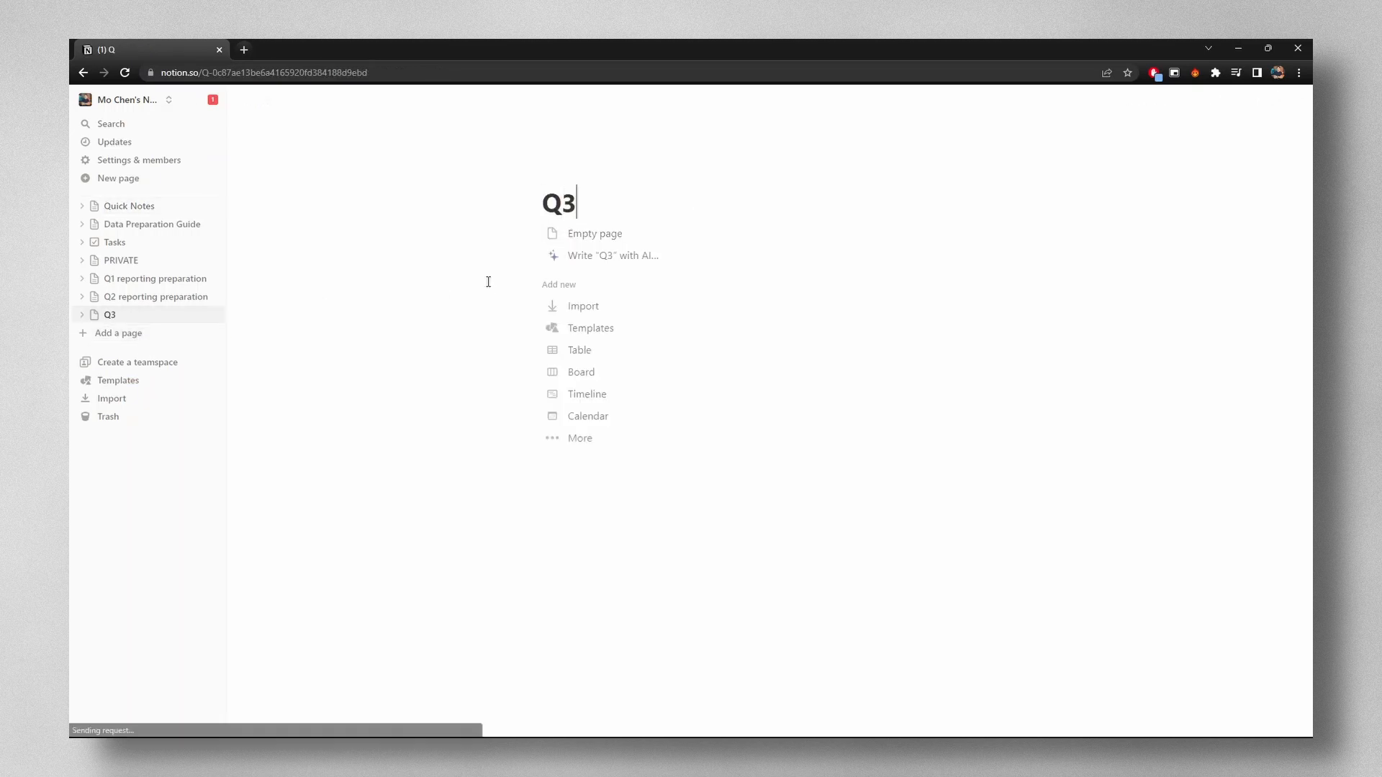
- Title the page 'Q3 reporting preparation', embed the Tableau video, and add a pandas code block
{"action": "type", "text": "reporting preparation"}
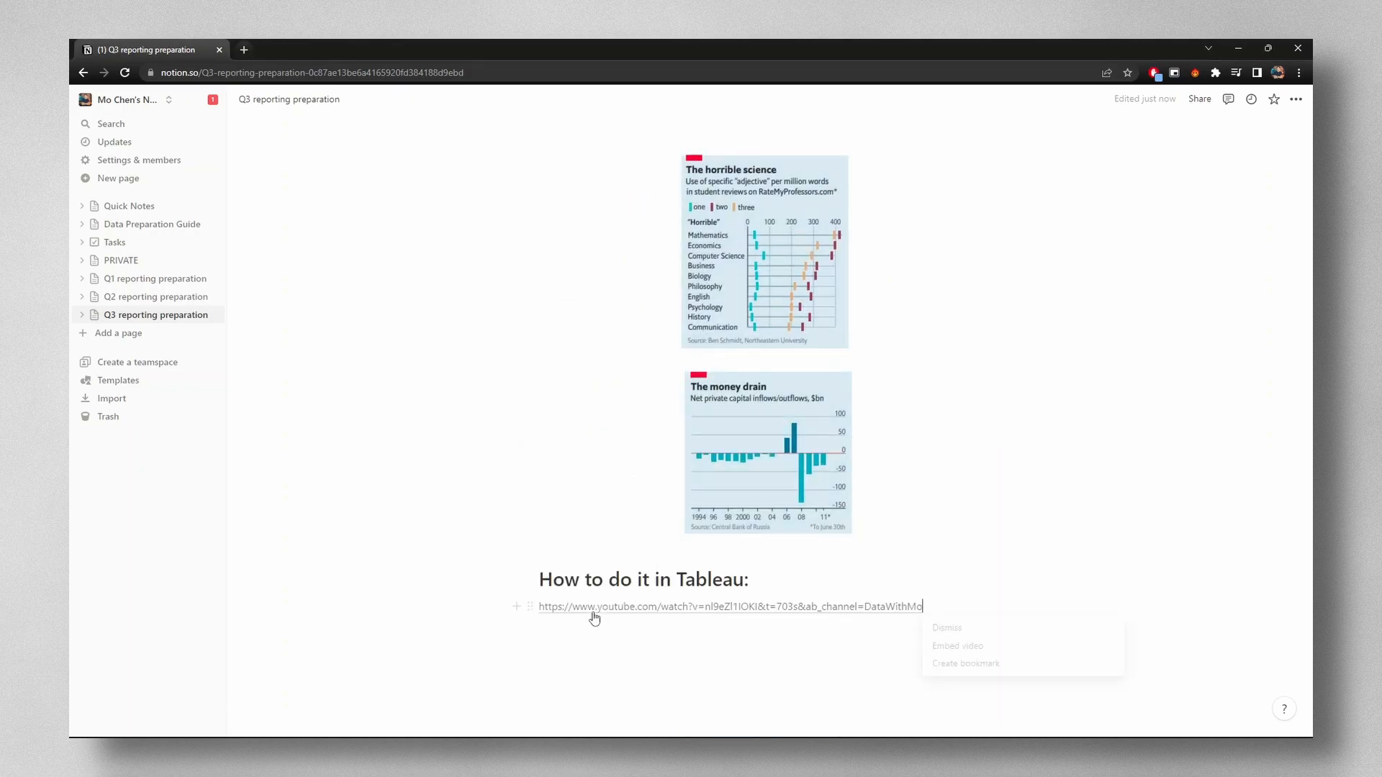
{"action": "left_click", "coordinate": [958, 645]}
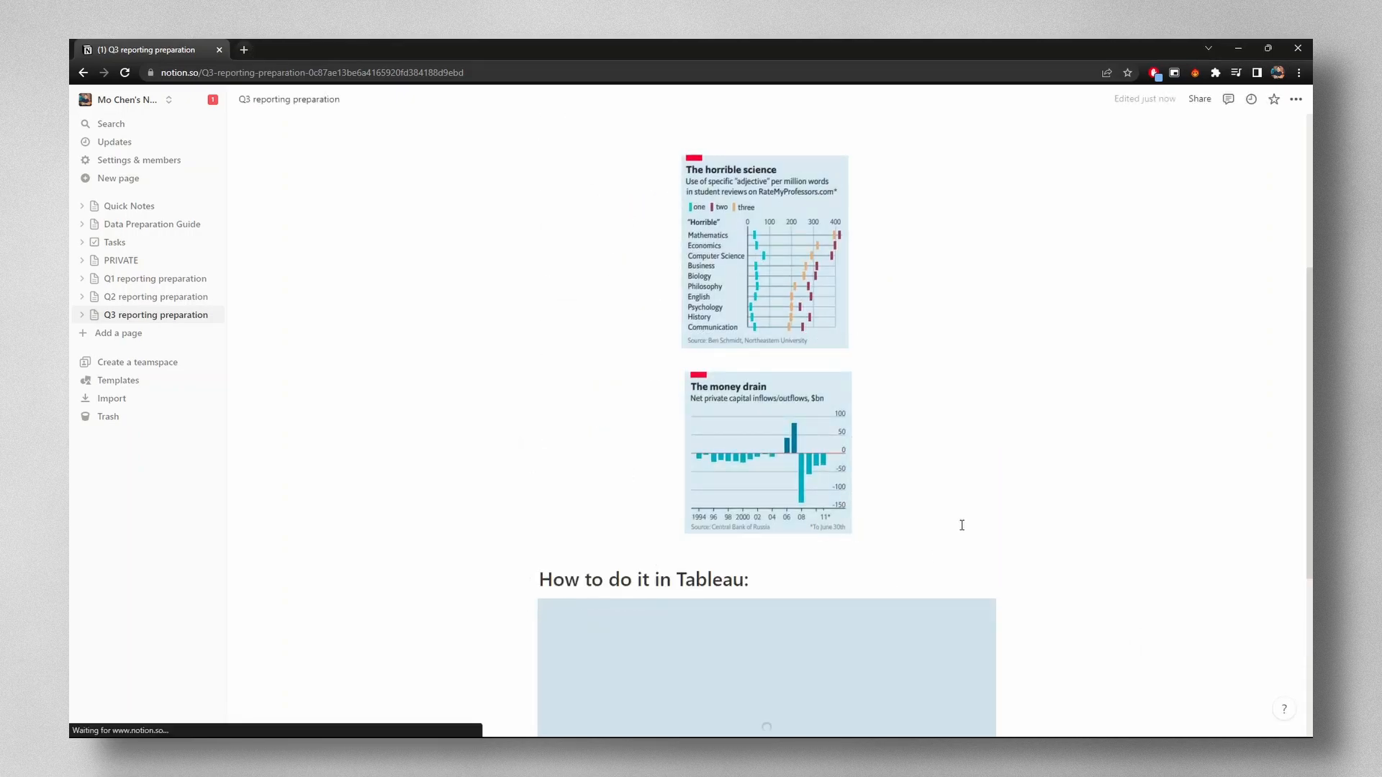
{"action": "scroll", "scroll_direction": "down", "scroll_amount": 3}
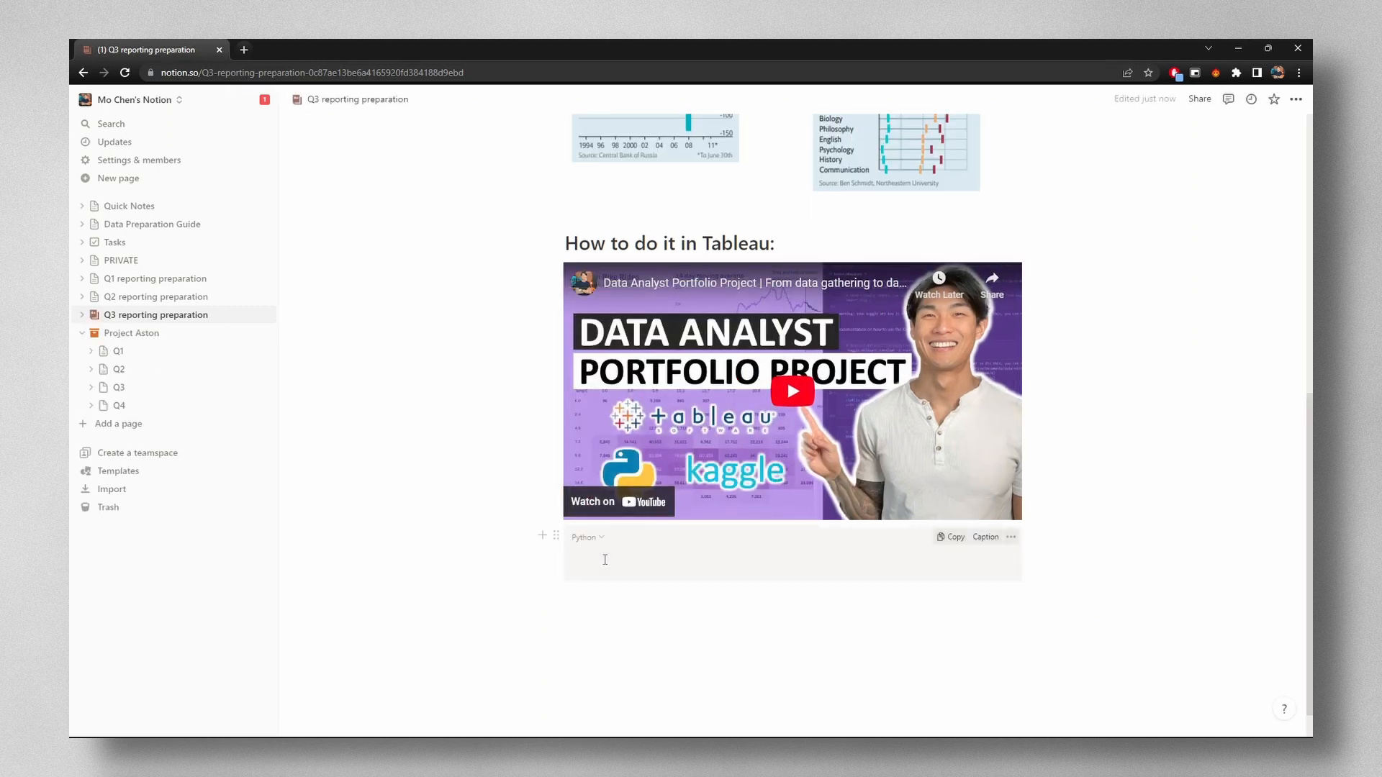
{"action": "type", "text": "import pandas as pd"}
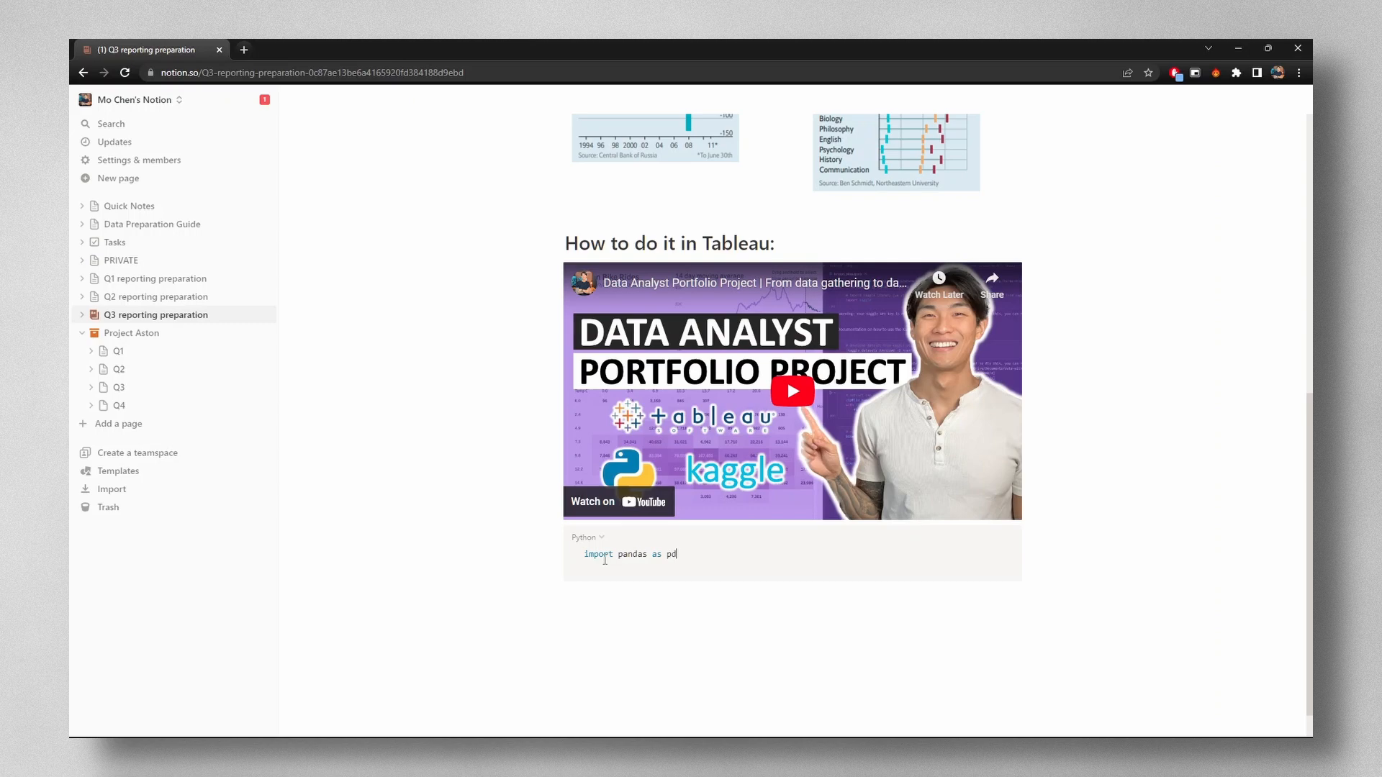
{"action": "type", "text": "df = pd.read"}
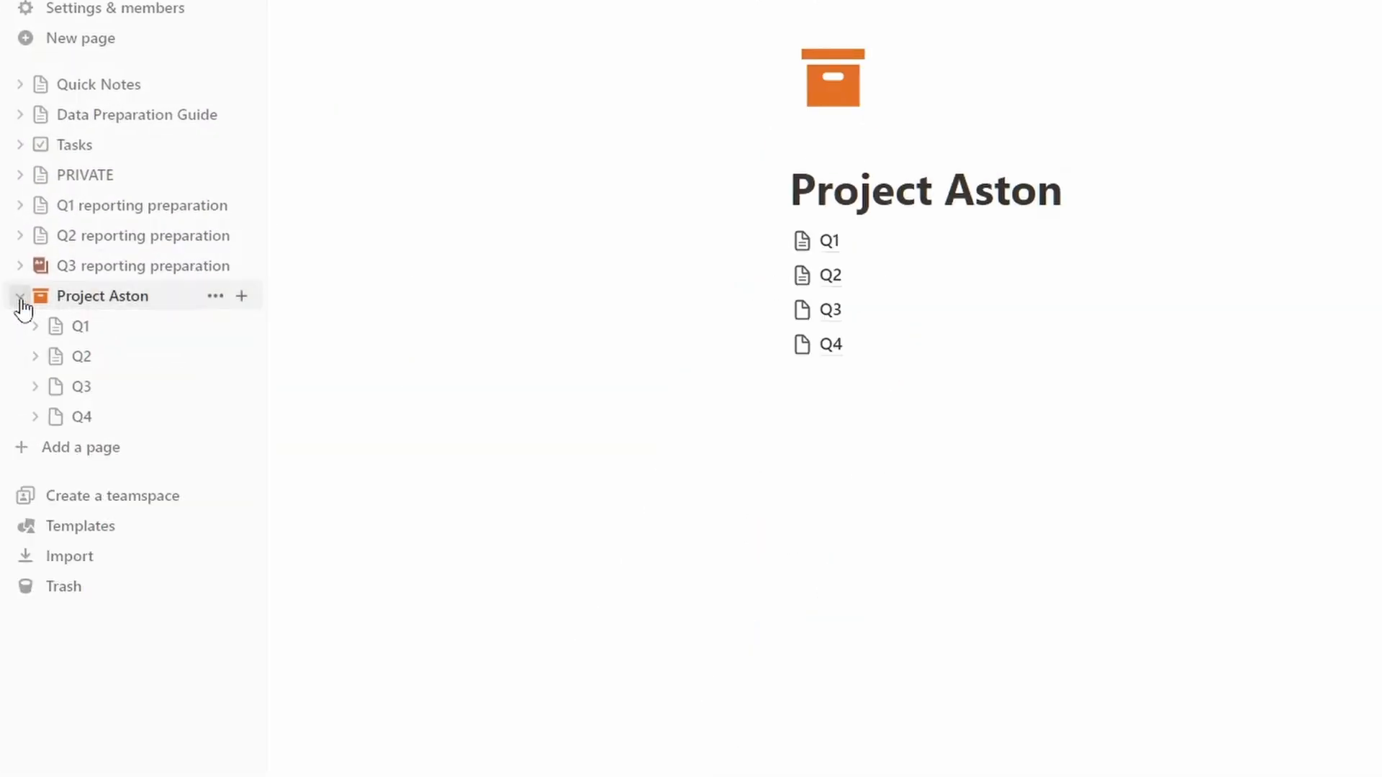
- Expand Project Aston and Q1 in the sidebar and view Meeting Notes listing Meetings 1–5
{"action": "left_click", "coordinate": [35, 326]}
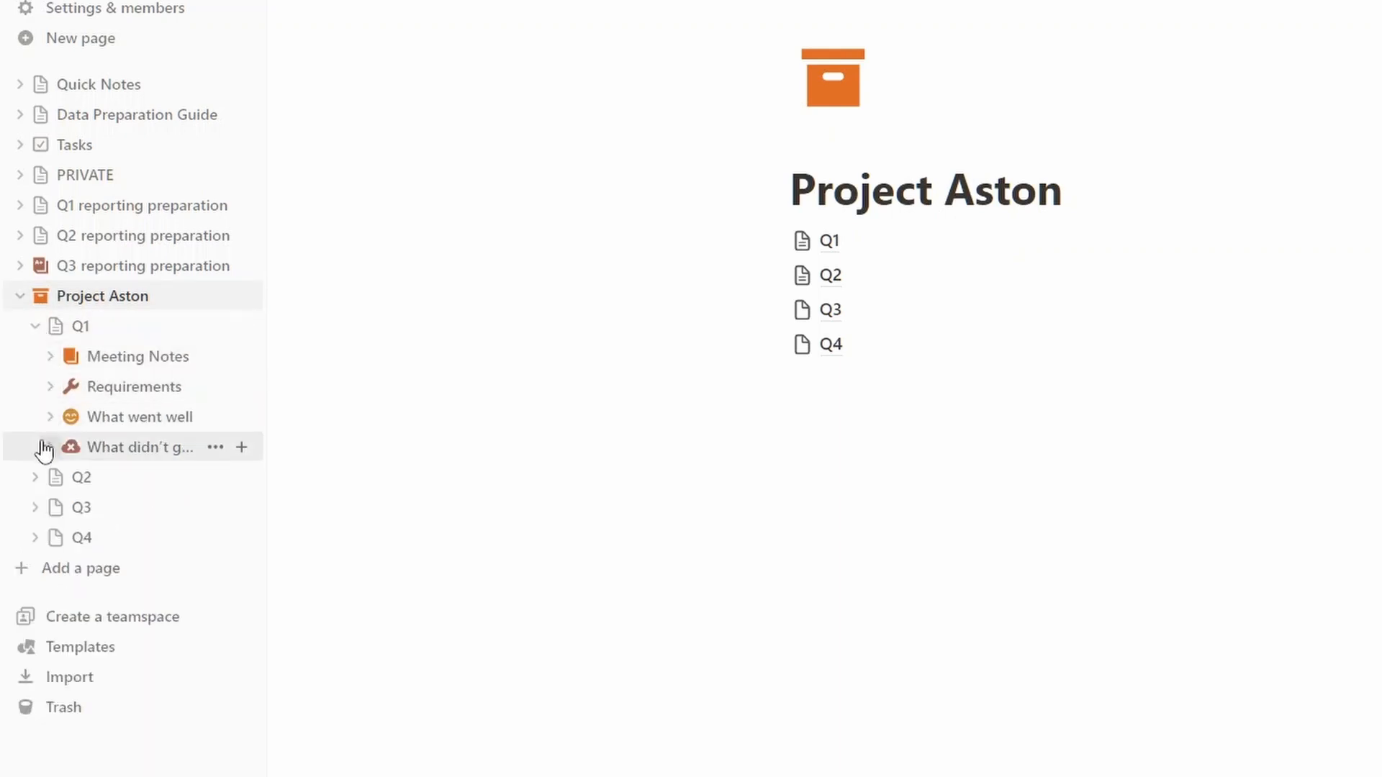
{"action": "left_click", "coordinate": [35, 476]}
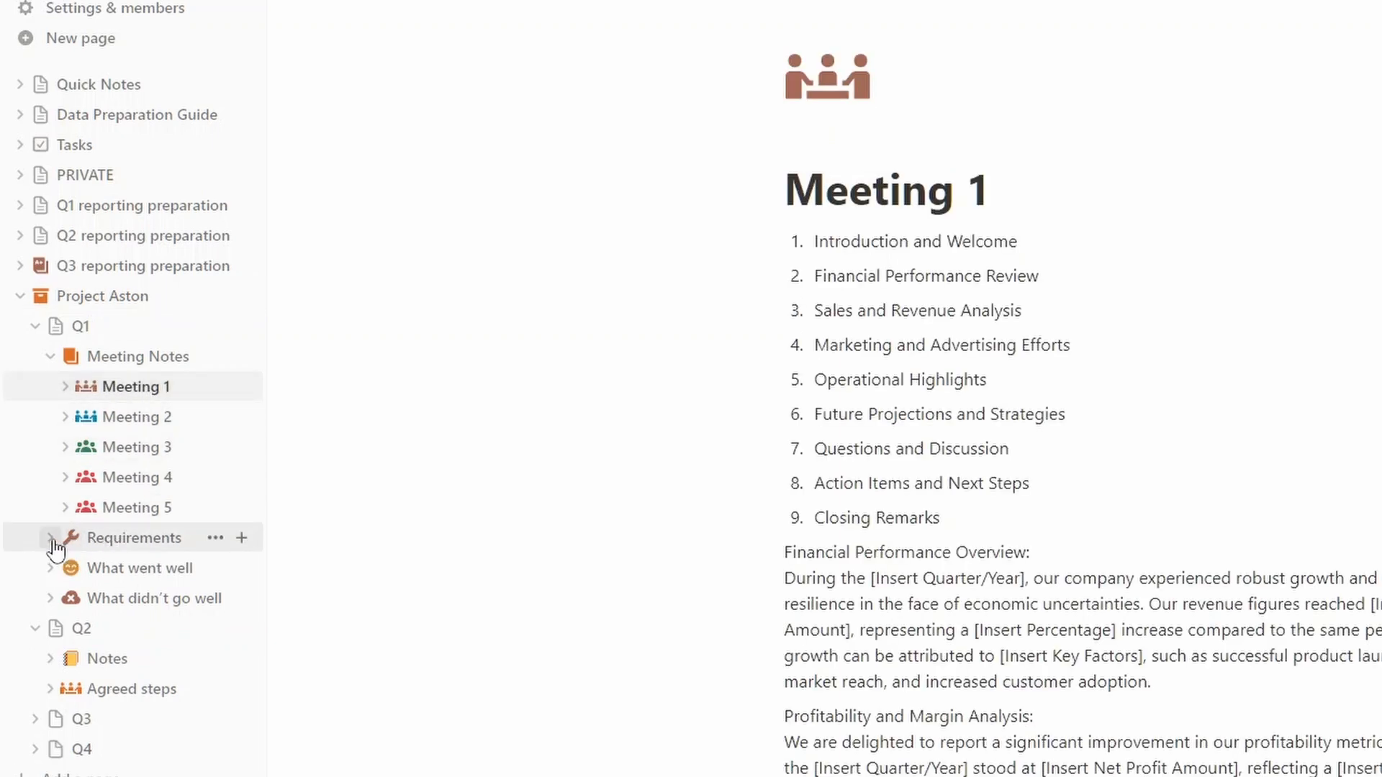
{"action": "left_click", "coordinate": [52, 538]}
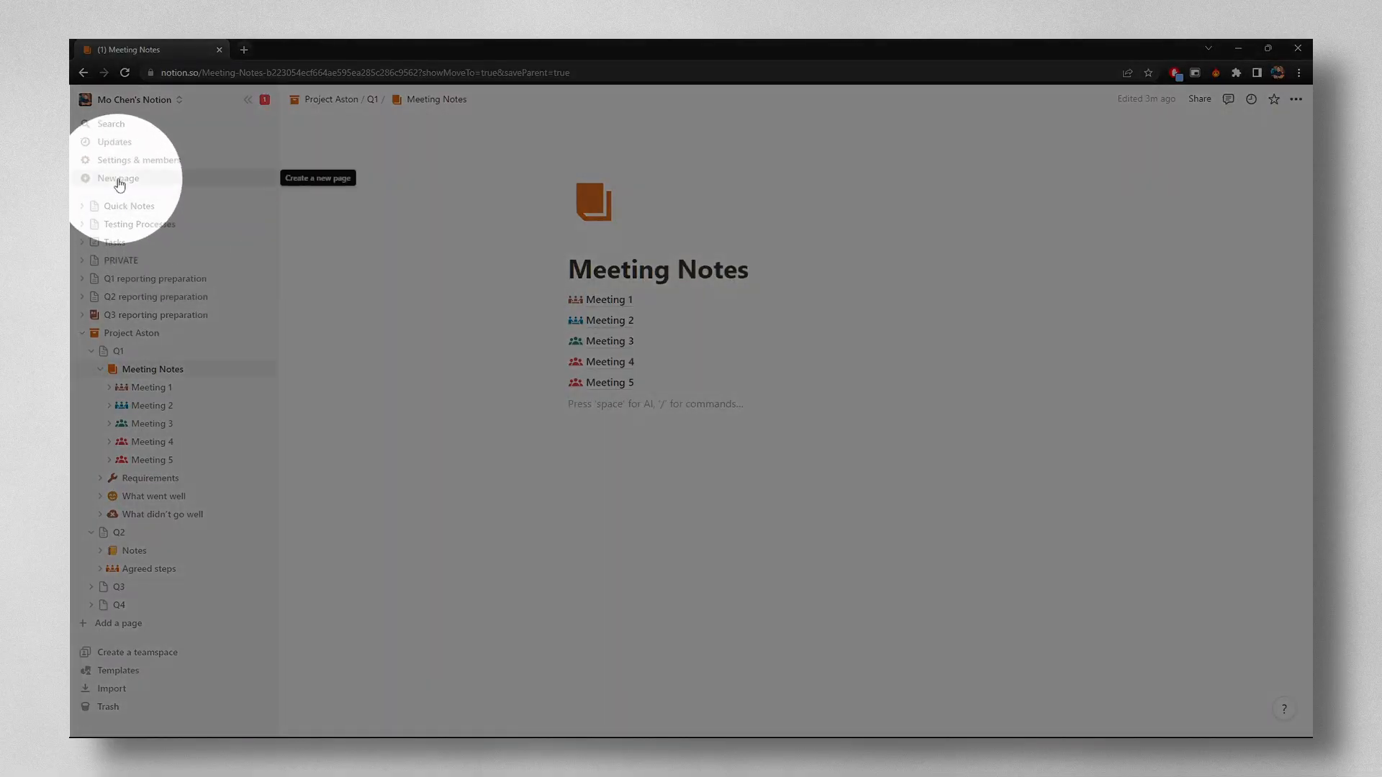
- Create the 'Data Prep Guide' page with the Step 1 Planview heading, bullets and screenshot
{"action": "type", "text": "Data Prep Guide"}
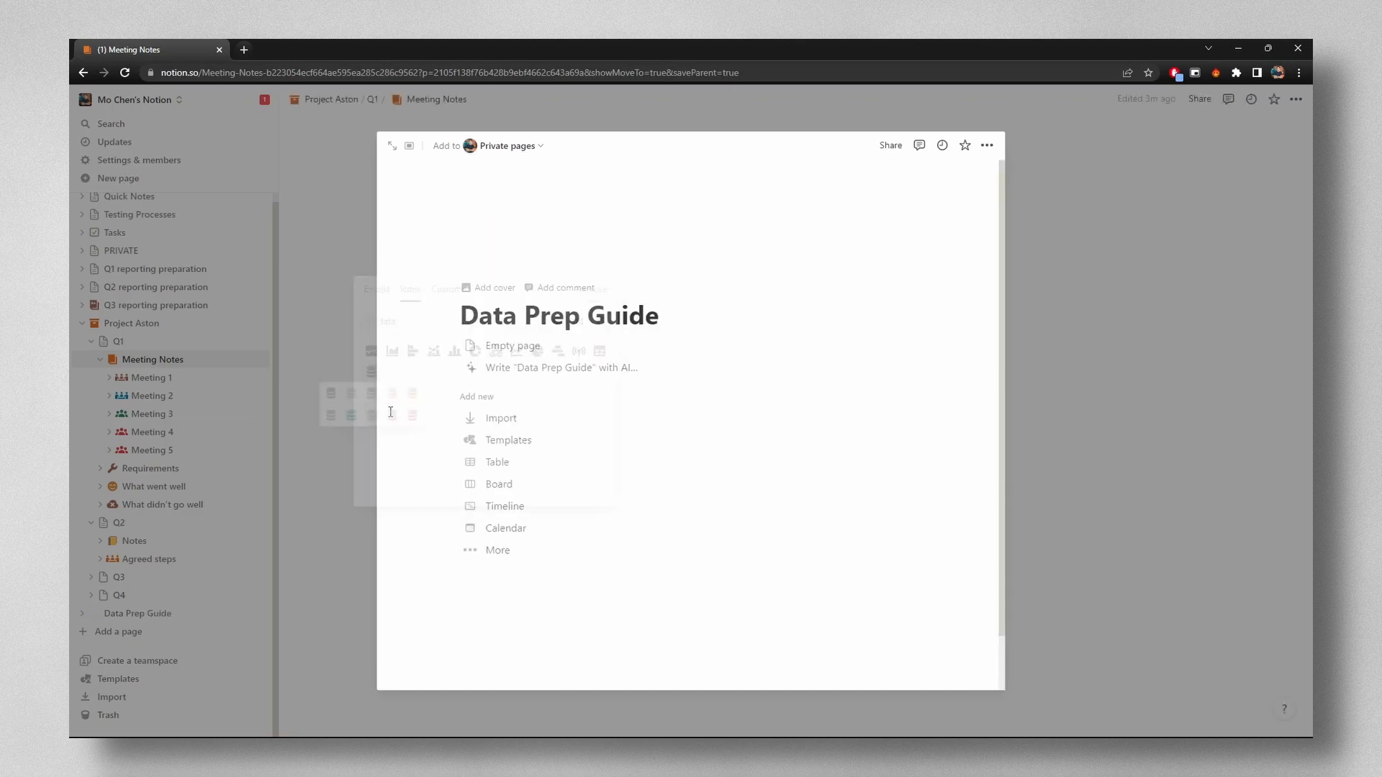
{"action": "double_click", "coordinate": [709, 346]}
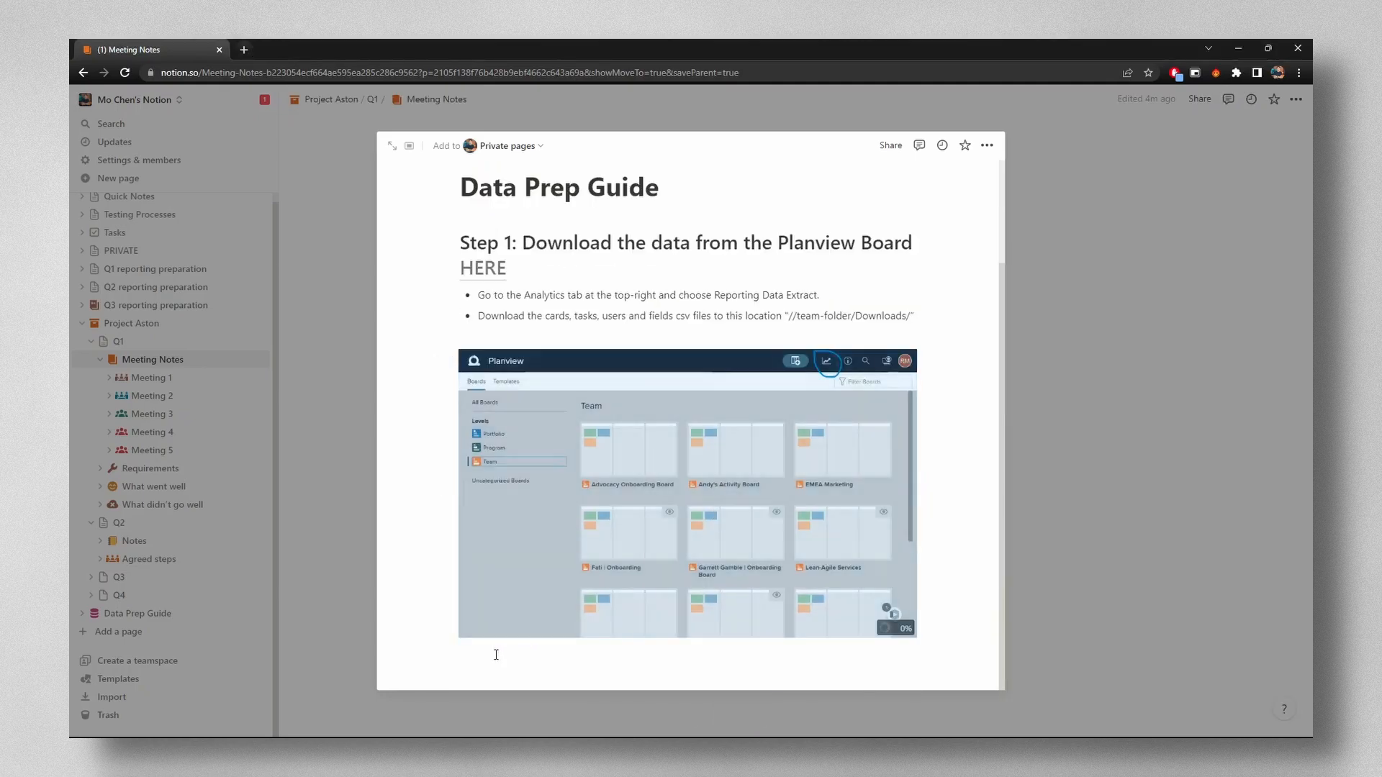
{"action": "type", "text": "sTE"}
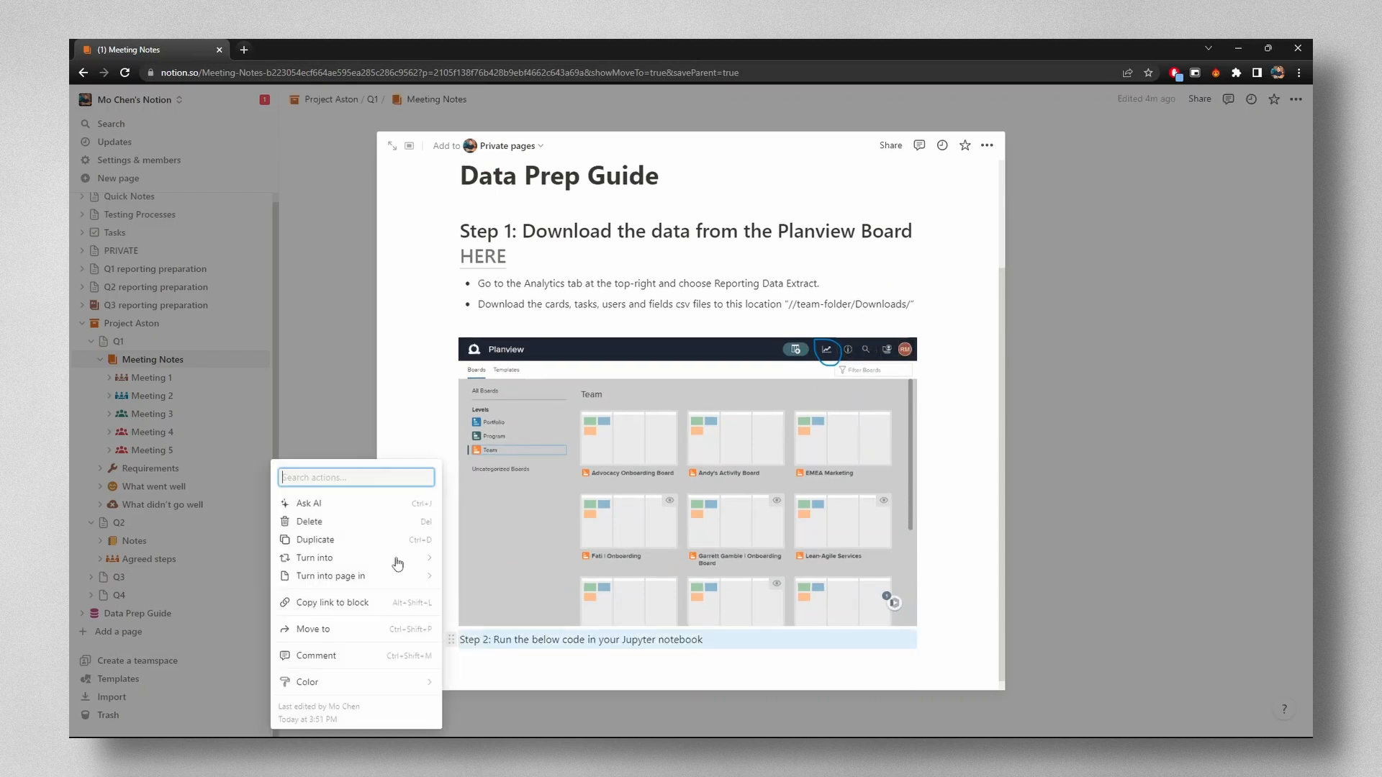
- Make Step 2 a heading with code blocks, then add 'Step 3: Use the updated demand-tracker-master-data.xlsx'
{"action": "type", "text": "/"}
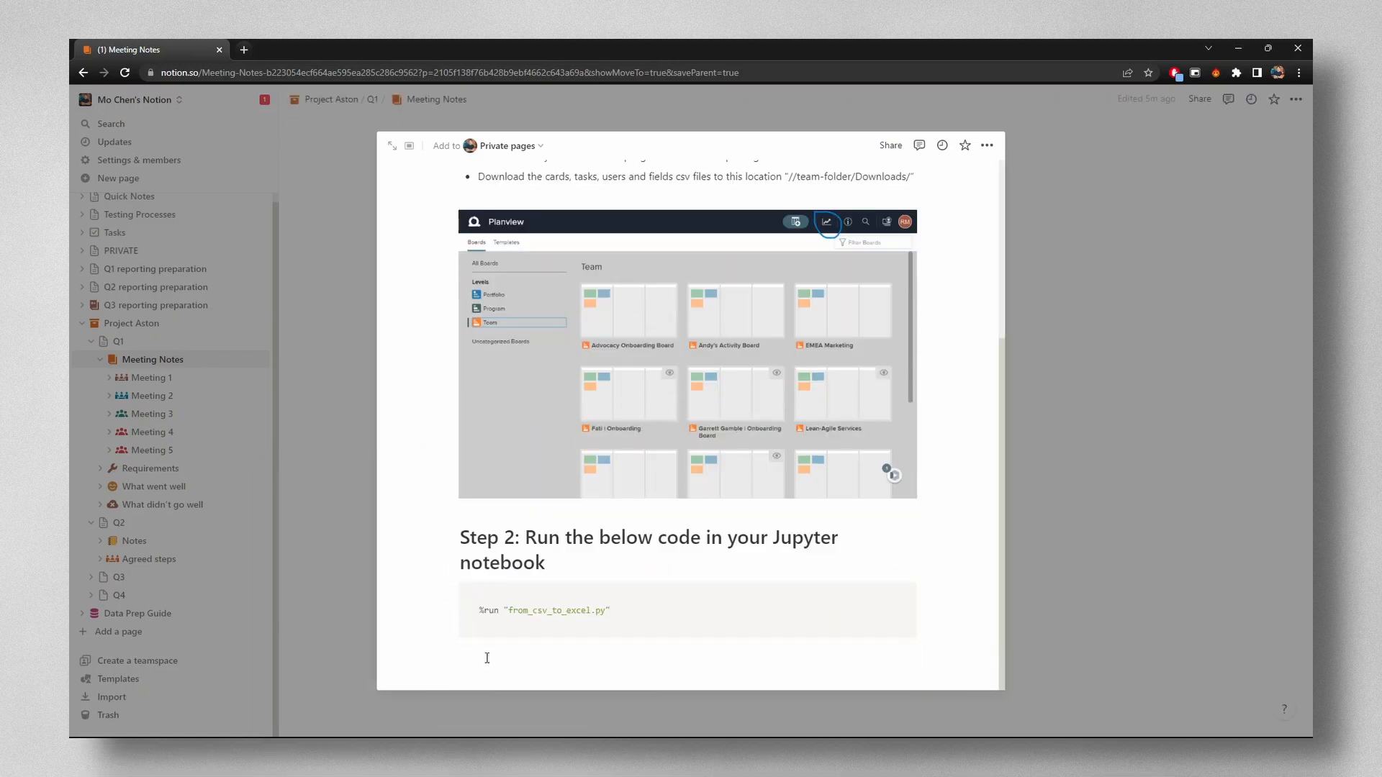
{"action": "scroll", "scroll_direction": "down", "scroll_amount": 3}
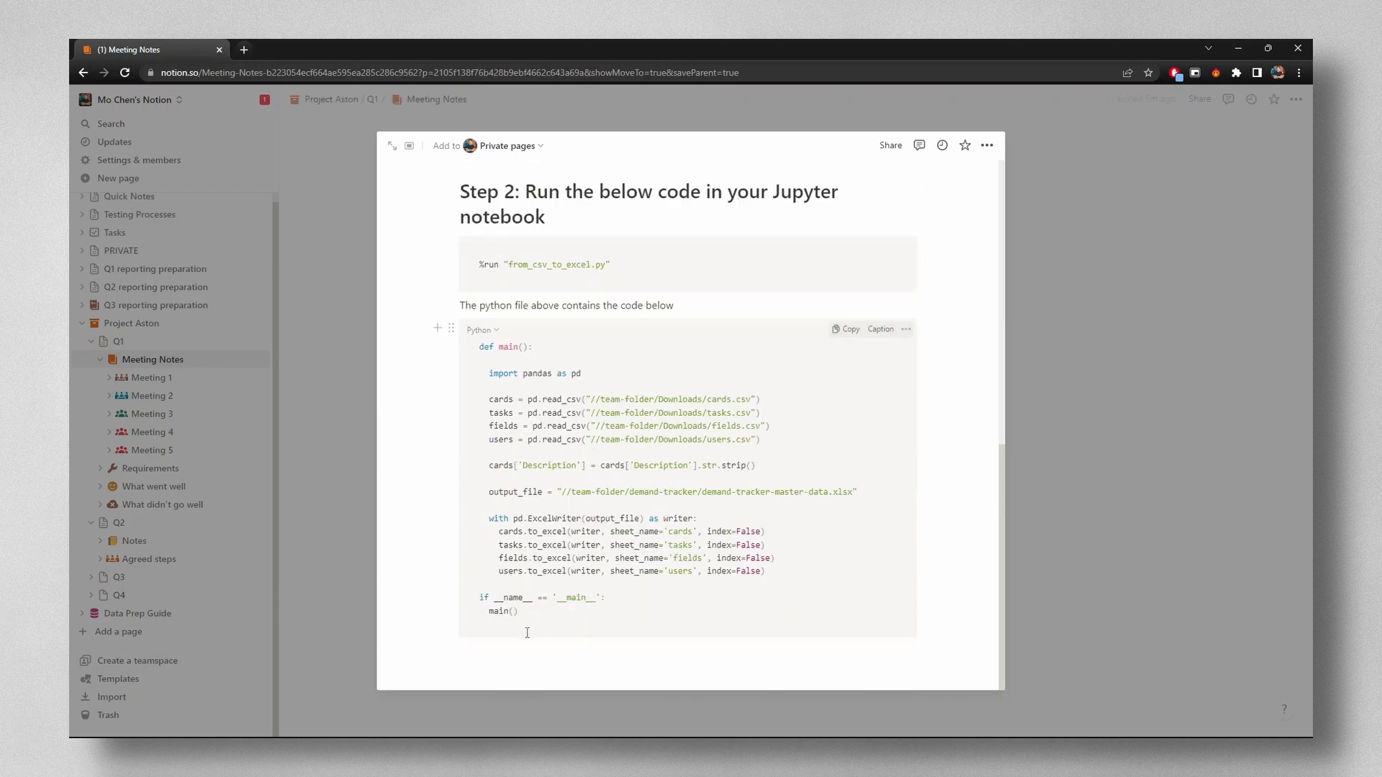
{"action": "type", "text": "Step 3: Use the updated"}
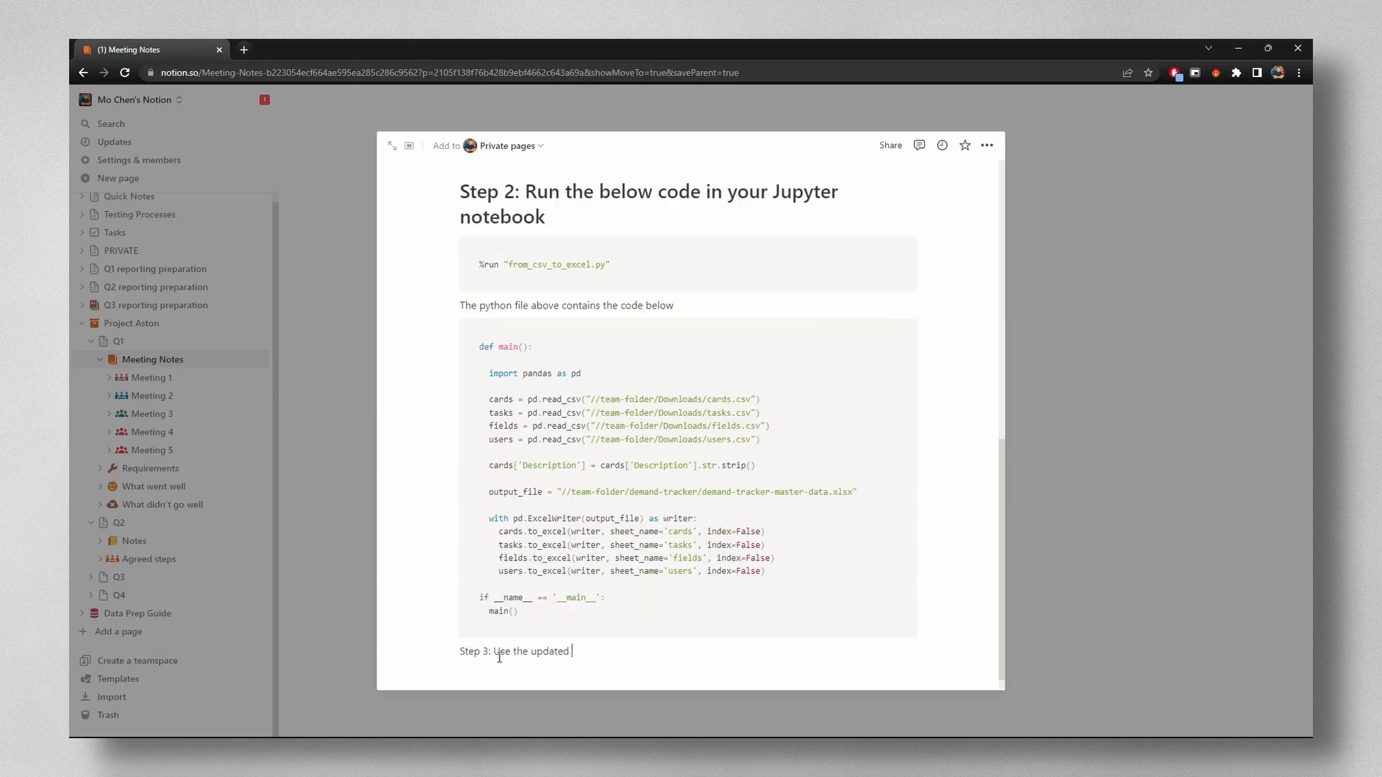
{"action": "type", "text": "demand-tracker-master-da"}
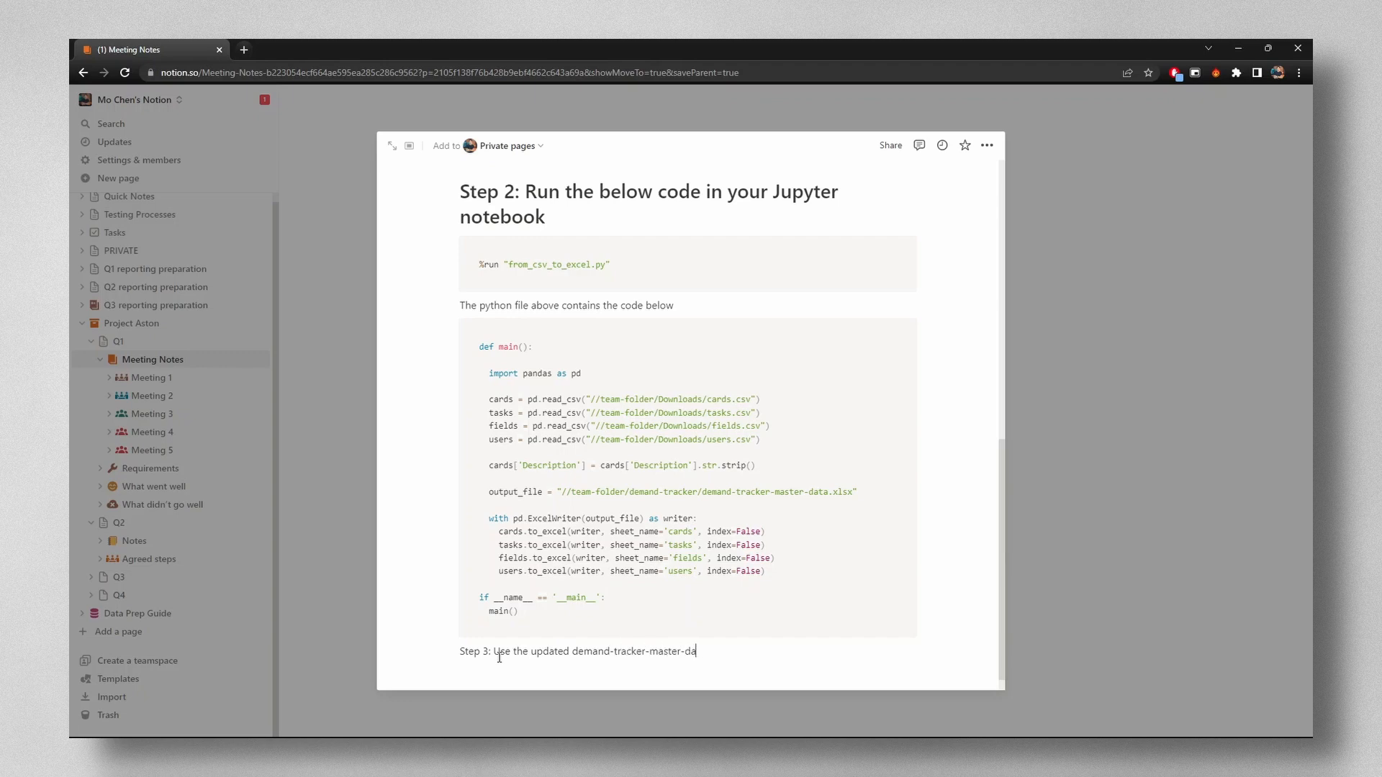
{"action": "type", "text": "ta.xlsx"}
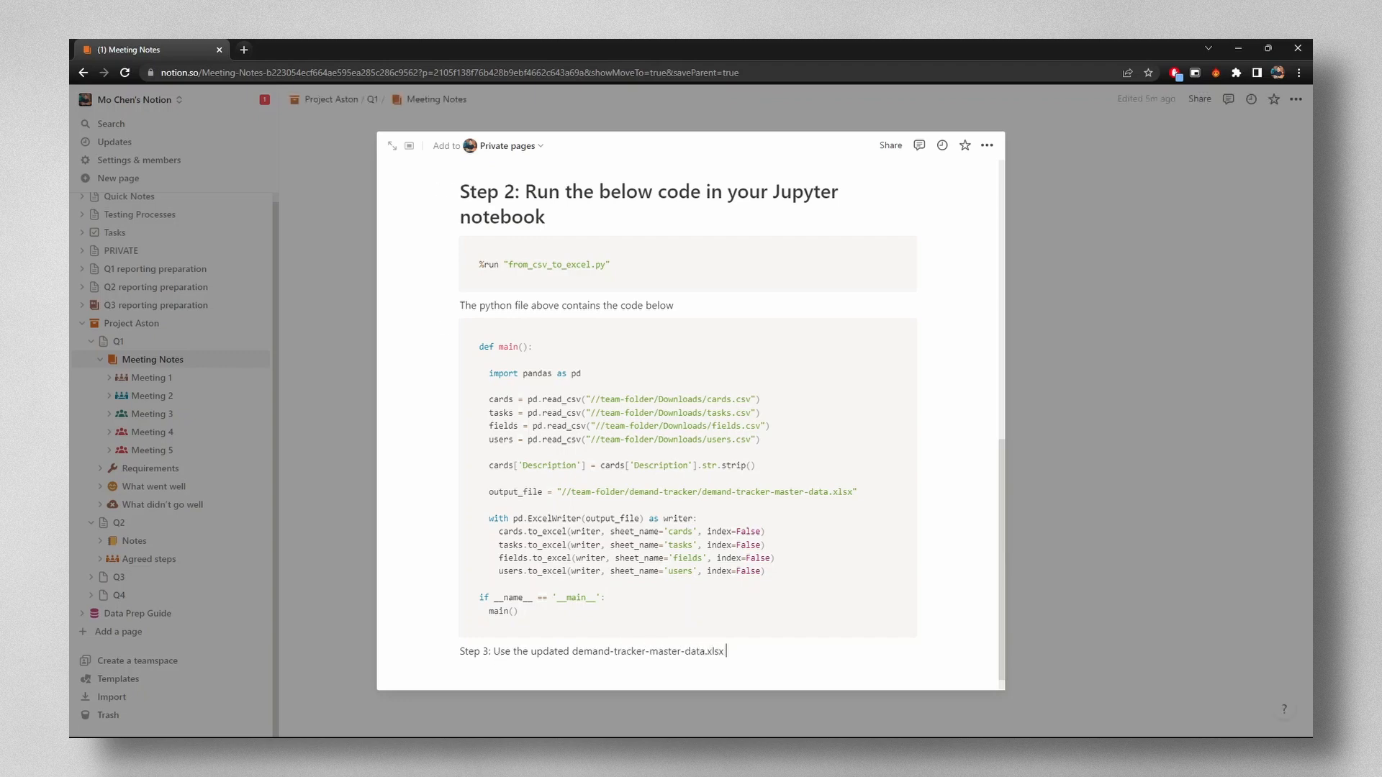